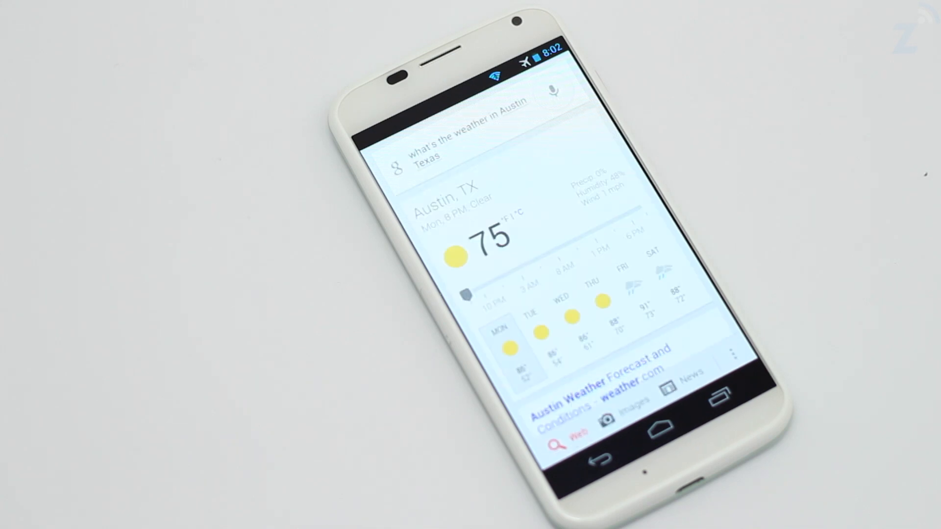
Ask Google Now by voice for the weather in Austin, Texas.
click(556, 91)
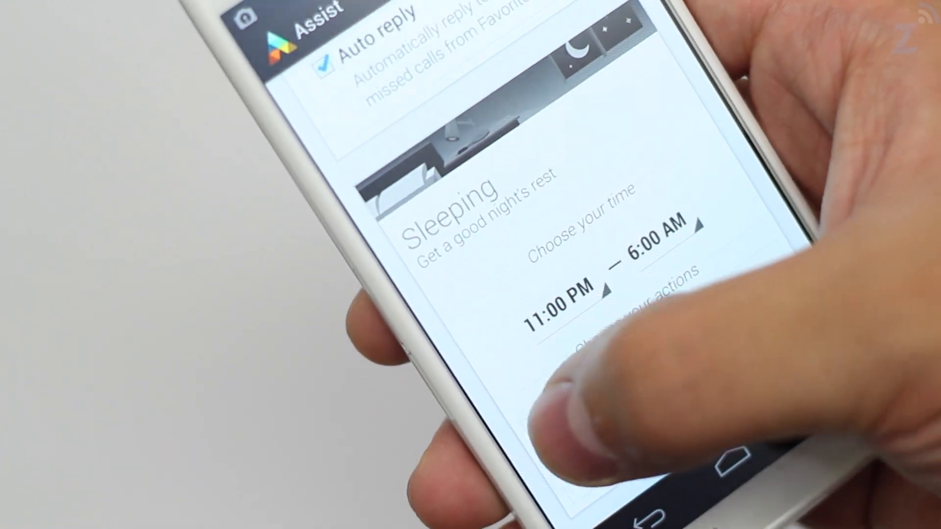
Show Assist's Sleeping mode with quiet hours 11:00 PM to 6:00 AM.
click(556, 307)
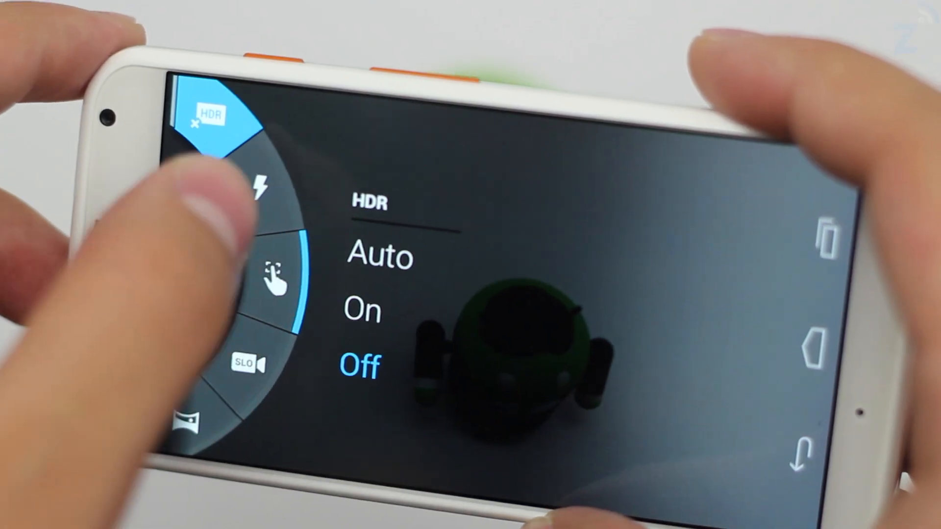
Reveal the camera's HDR setting choices Auto, On and Off, currently Off.
click(246, 362)
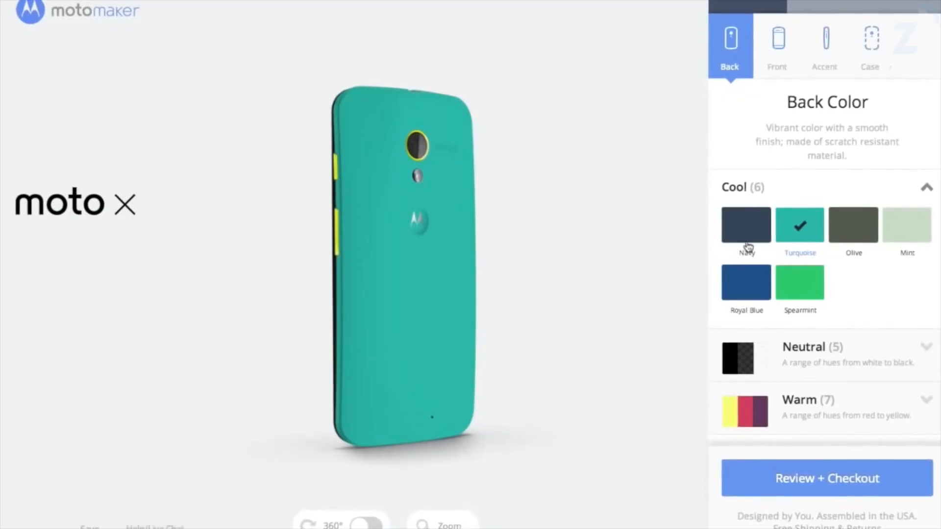
Choose a white front and 16 GB memory, moving on to the wallpaper choices.
click(774, 47)
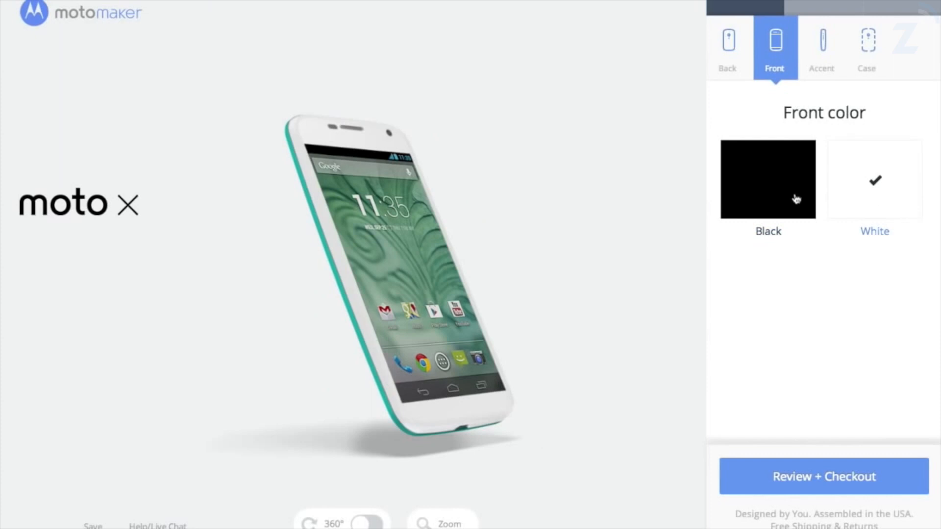
click(736, 47)
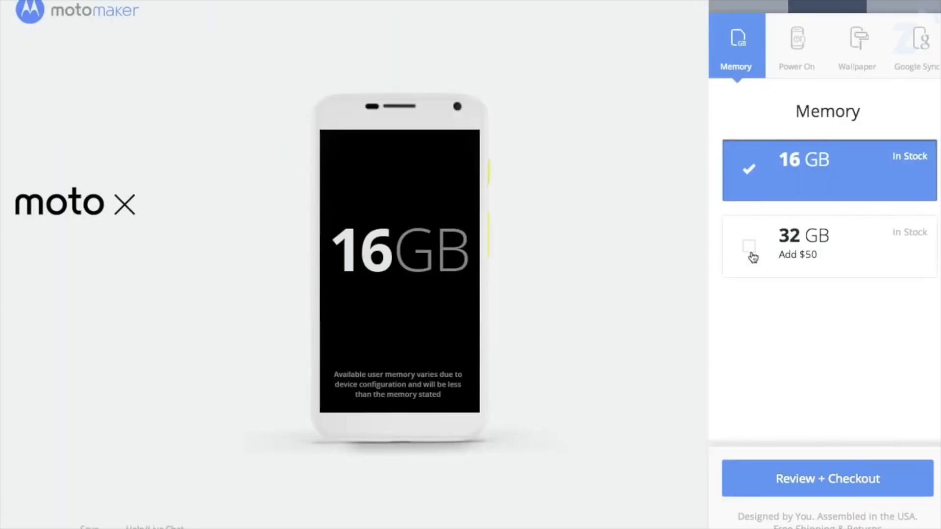
click(856, 47)
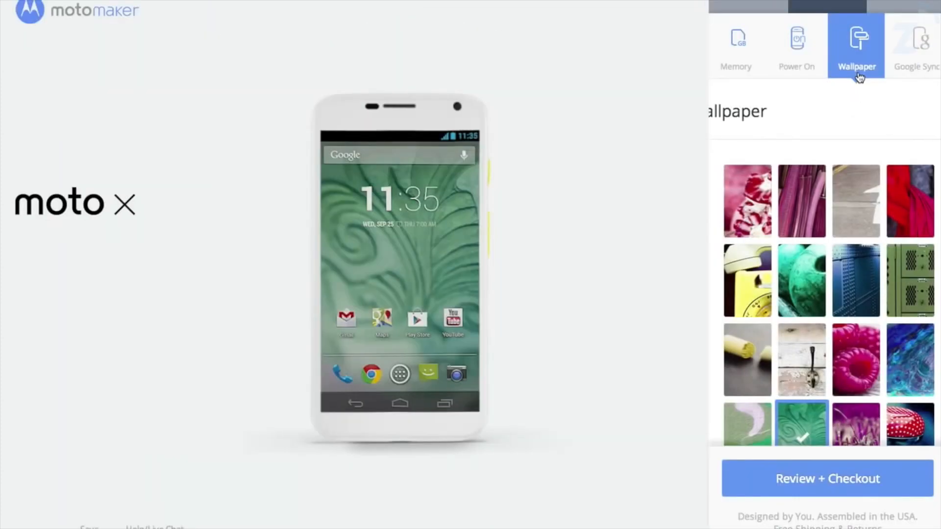